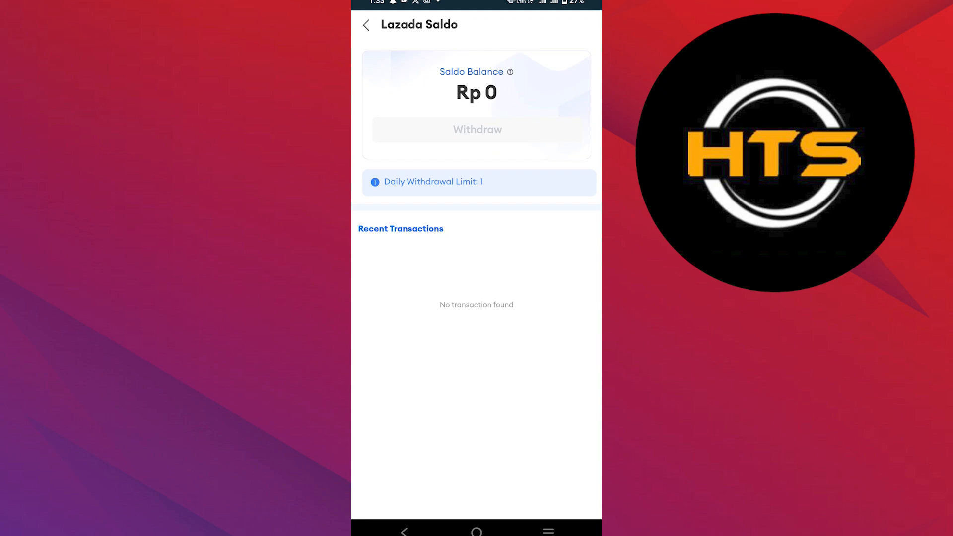
- Leave Lazada's zero-balance Saldo page and return to the phone's home screen
left_click(476, 530)
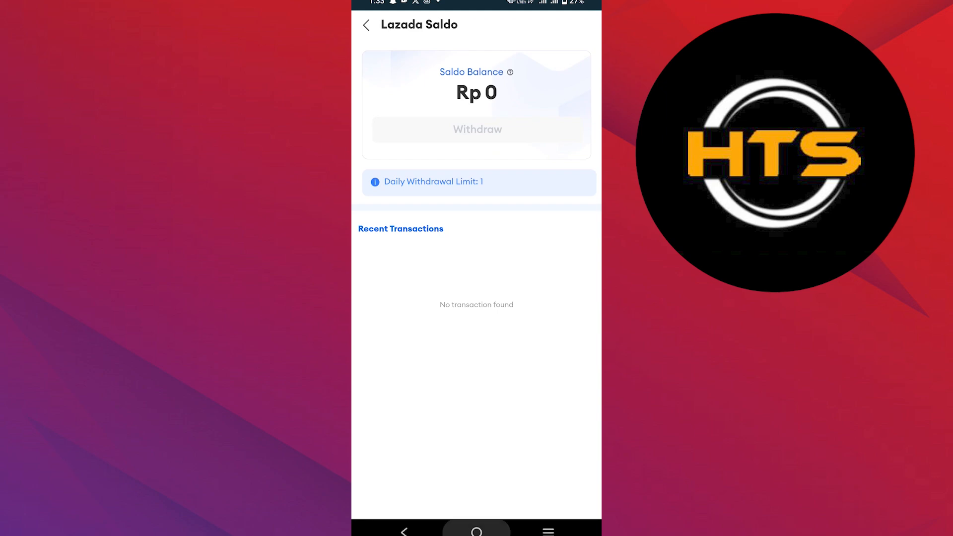
left_click(476, 530)
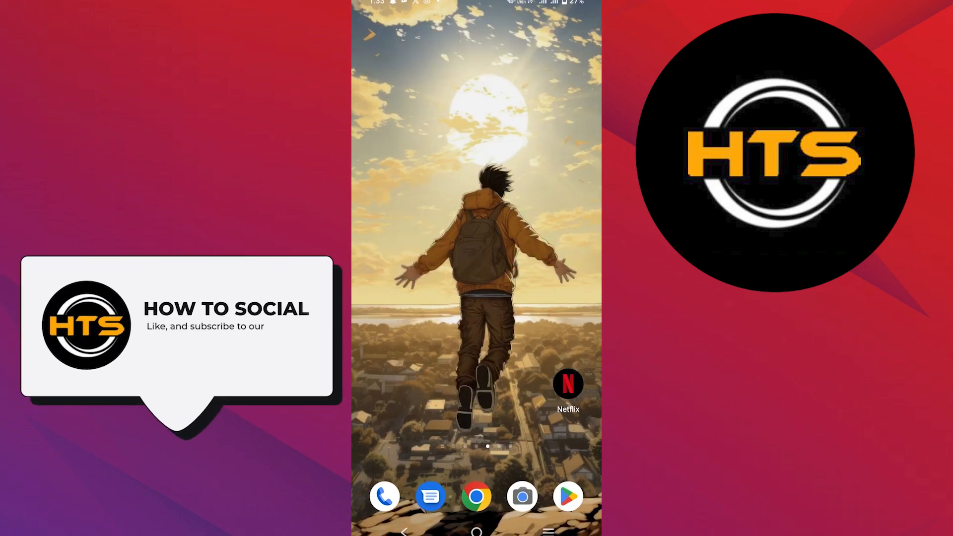